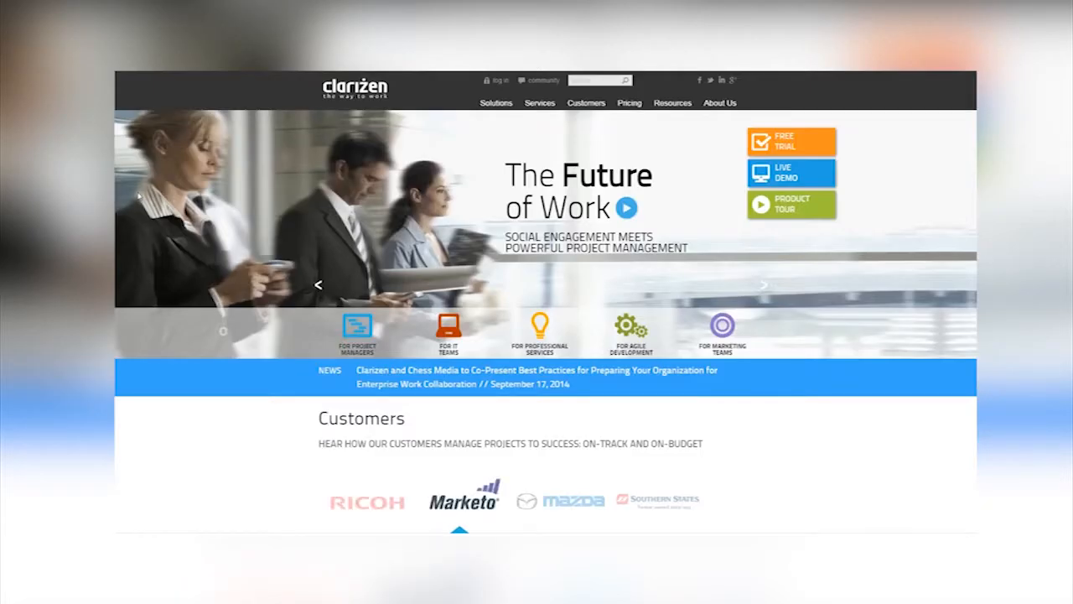
- Scroll through the Social feed and navigate to the Risks - Basic View list
scroll(down, 3)
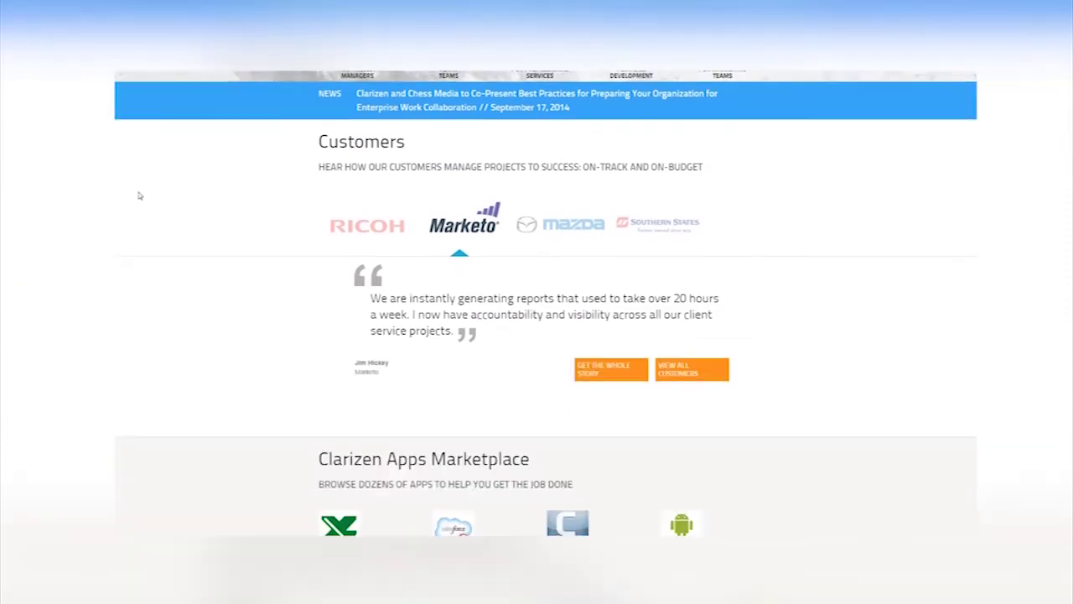
scroll(down, 3)
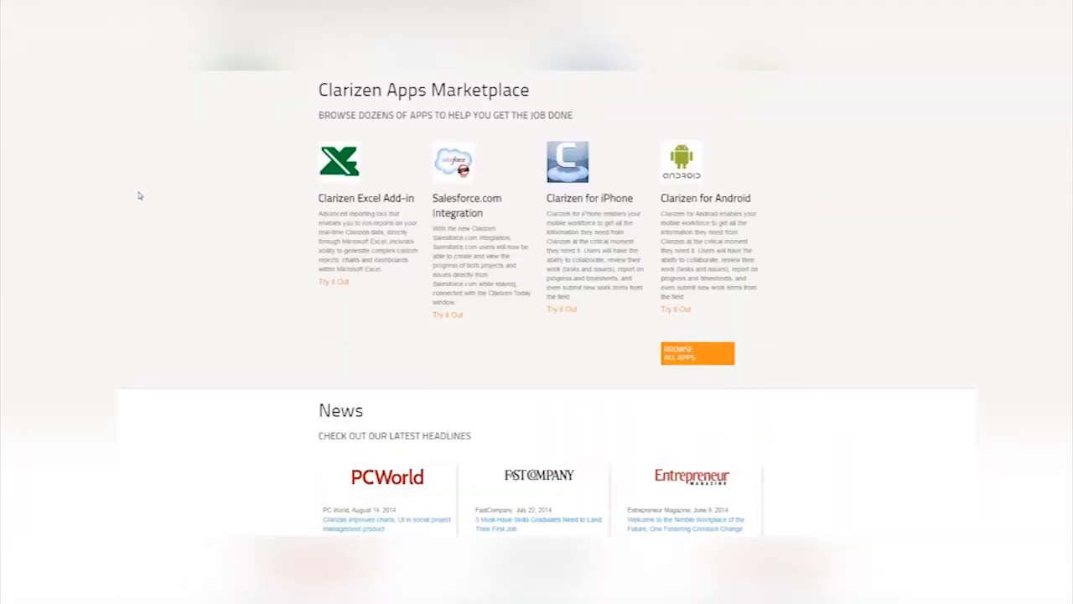
scroll(down, 3)
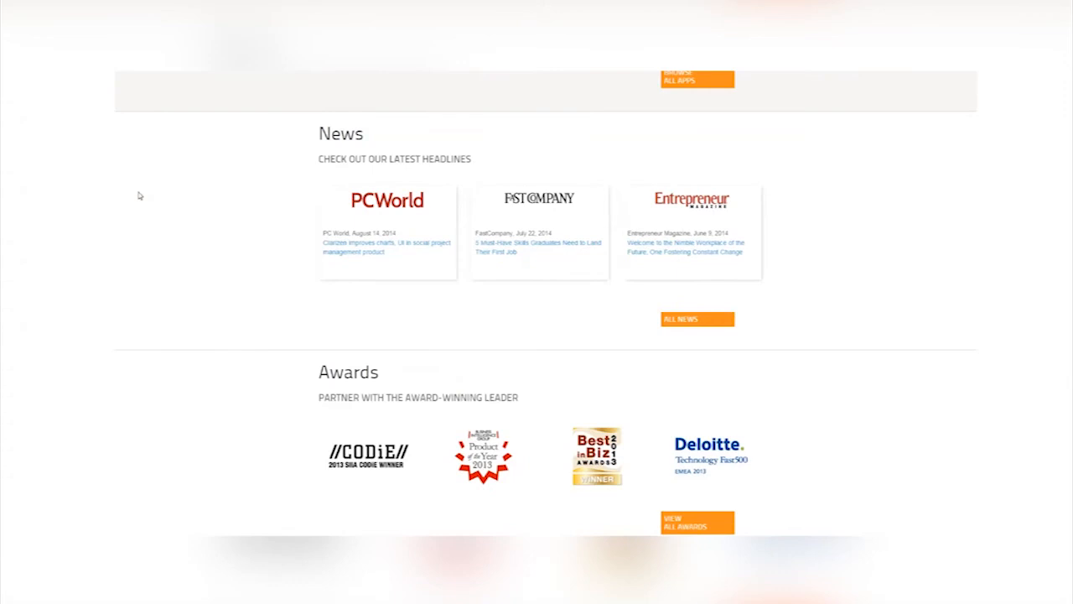
scroll(up, 3)
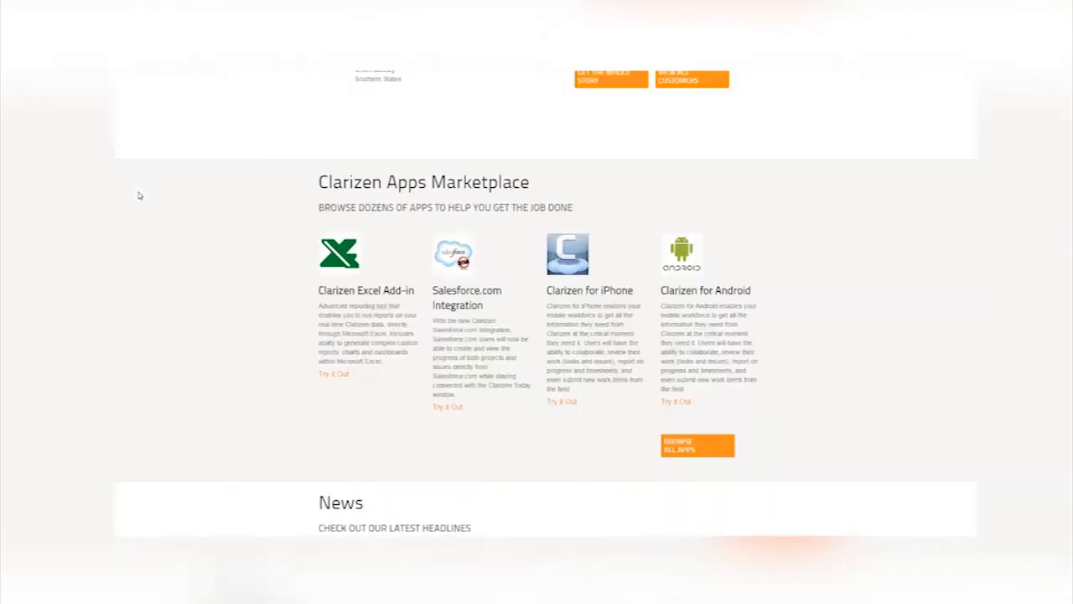
scroll(up, 3)
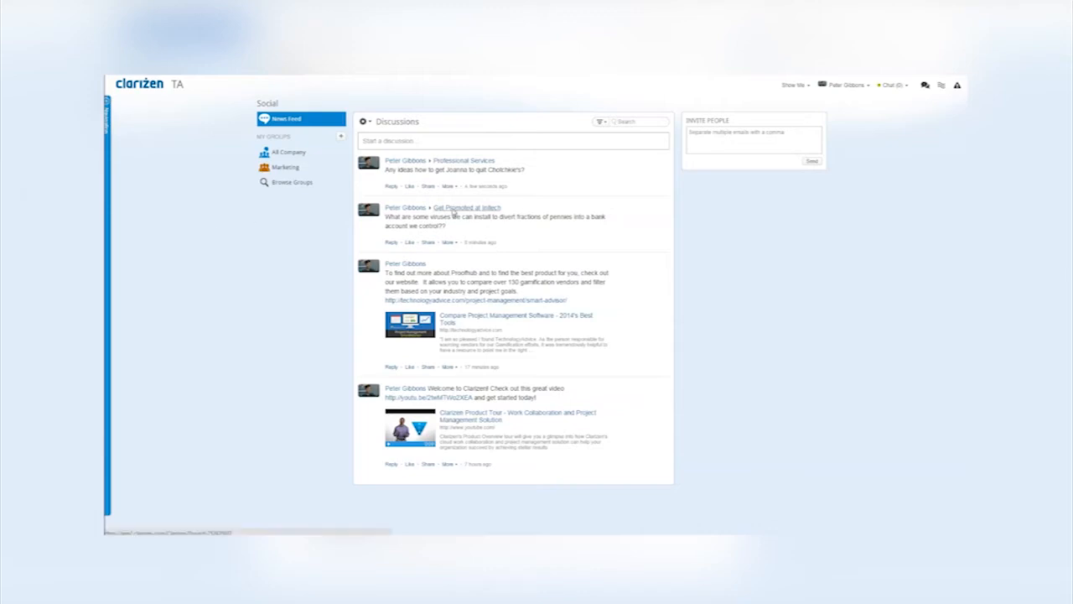
click(467, 208)
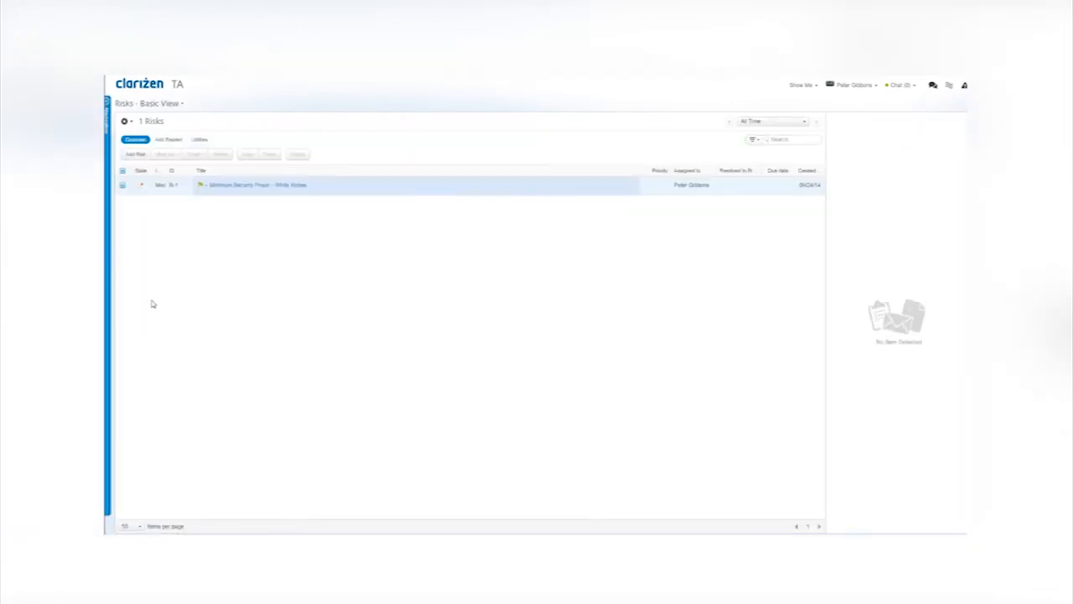
- Preview the Minimum Security Prison - White Robes risk, then show its full details page
click(251, 185)
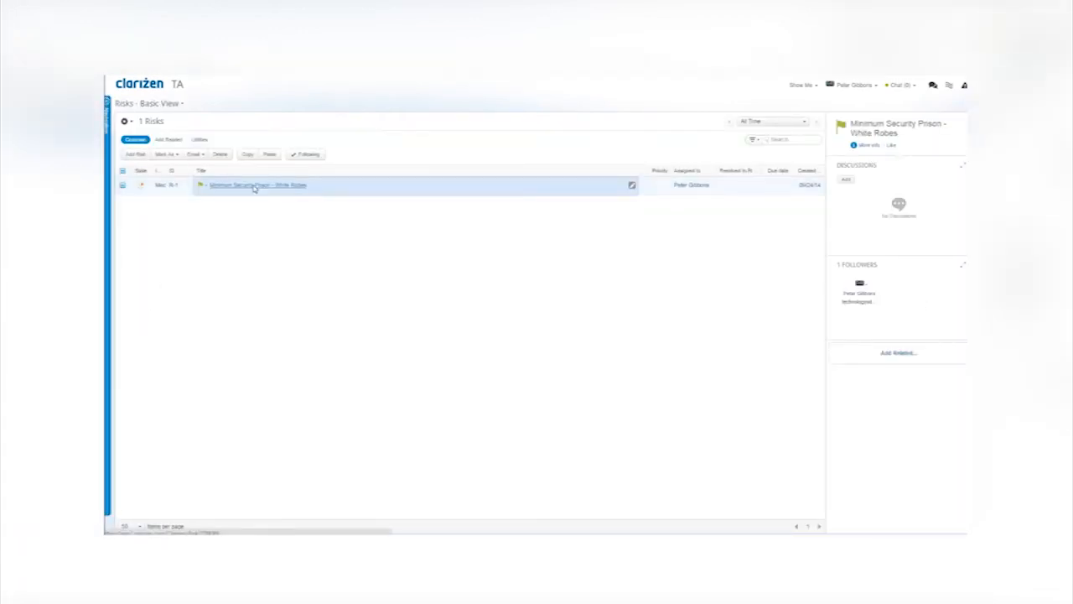
click(255, 185)
text(Are there conjugal visits?)
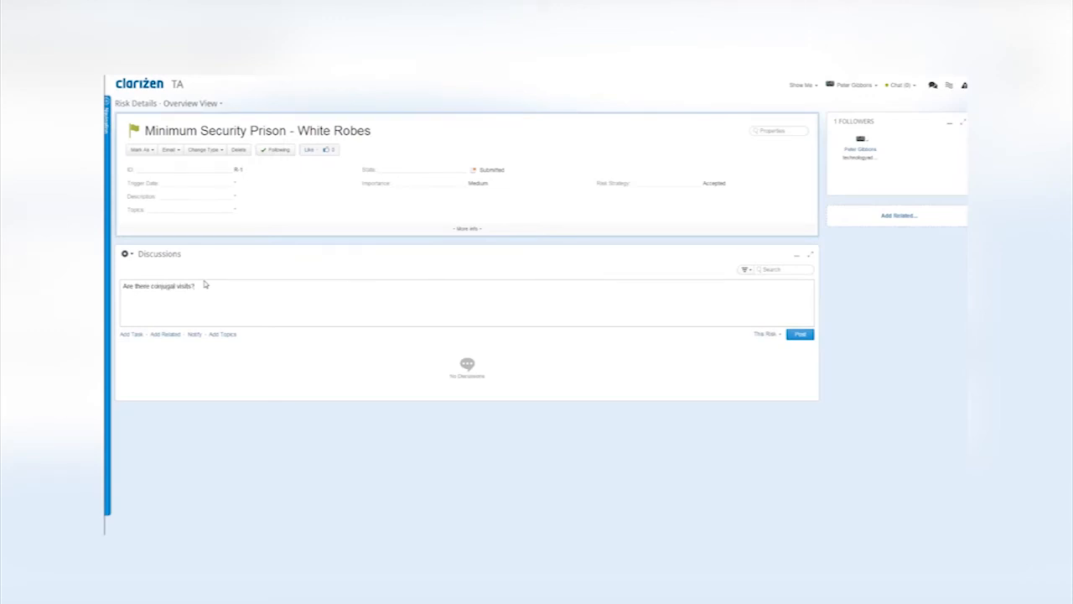
- Post the question "Are there conjugal visits?" to the White Robes risk's discussion
click(798, 334)
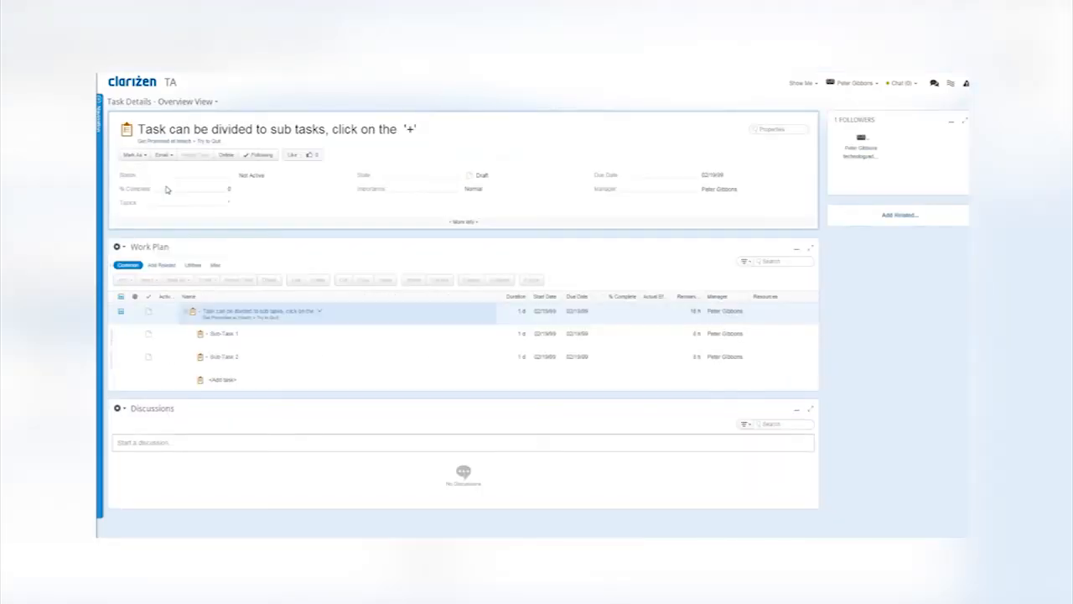
- View the parent task's work plan listing Sub Task 1 and Sub Task 2
click(537, 310)
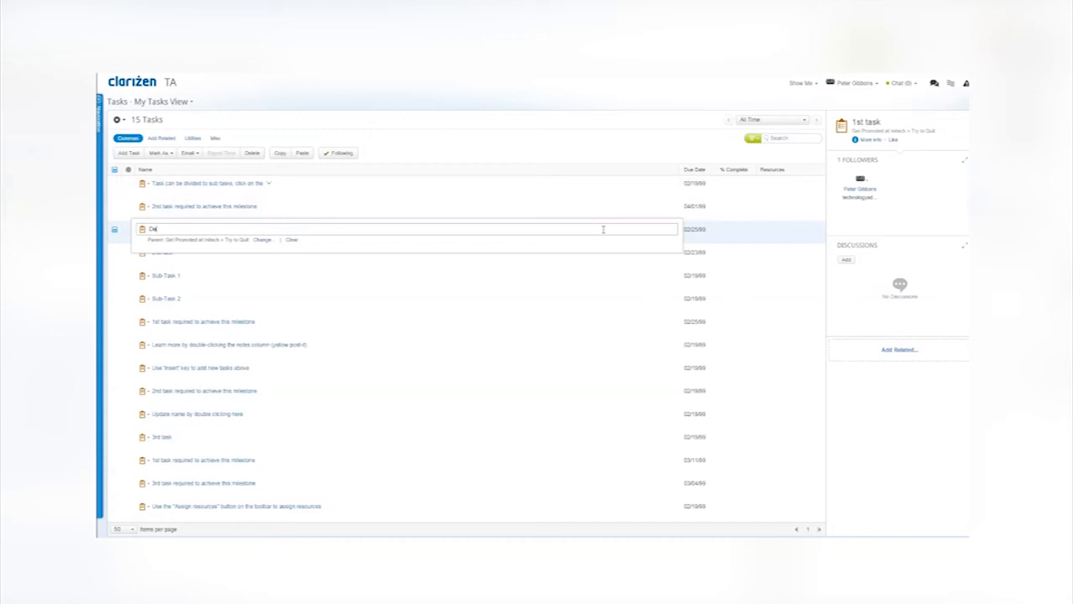
- Rename a task in the My Tasks list to "Destroy Printed"
text(Destroy Printed)
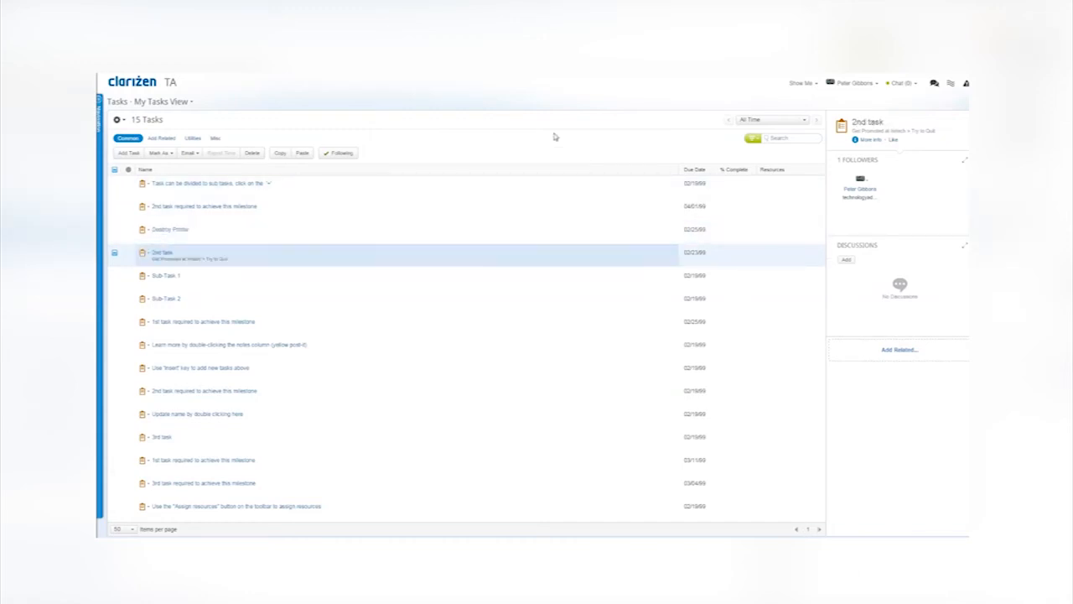
click(111, 80)
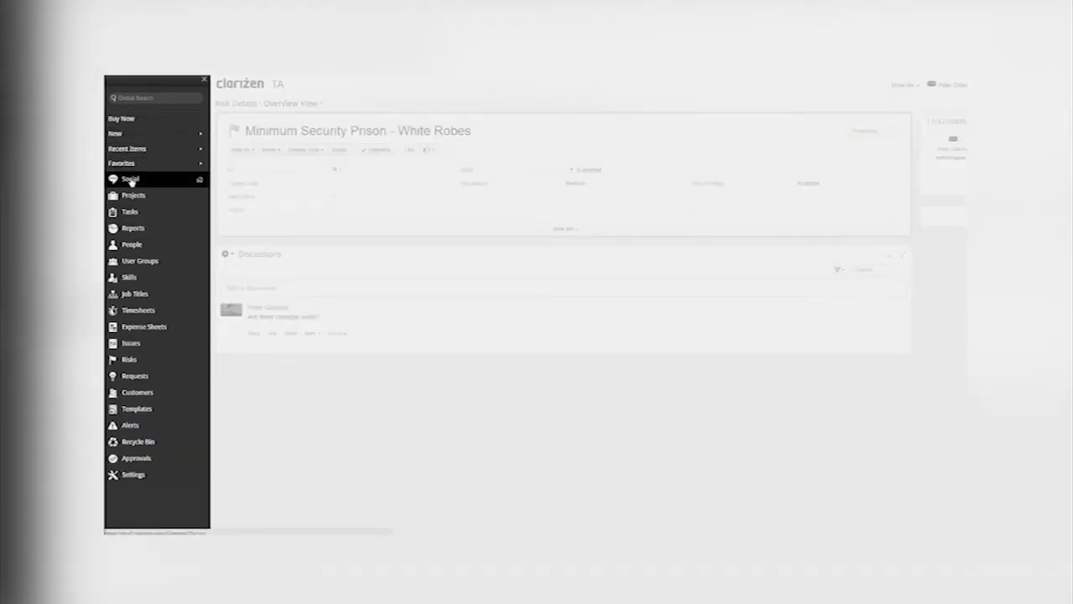
- Return to the Social discussions feed showing the conjugal-visits question on top
click(131, 178)
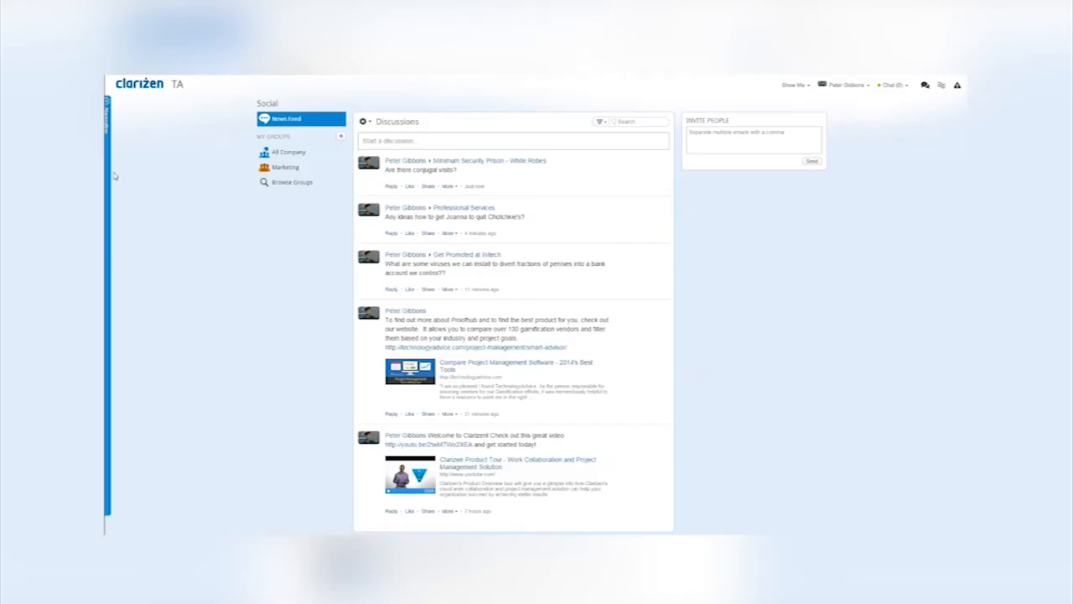